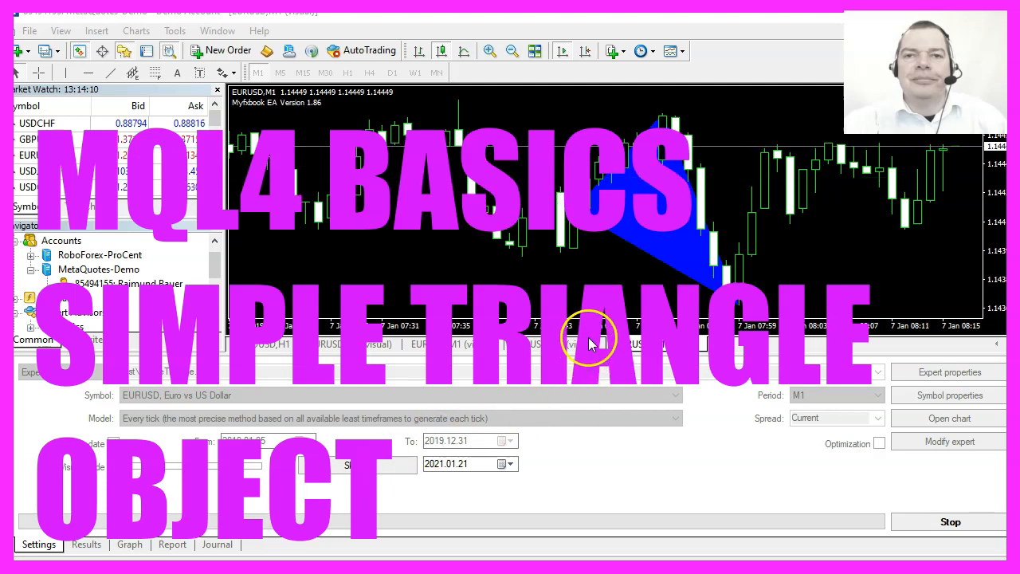
mouse_move(638, 208)
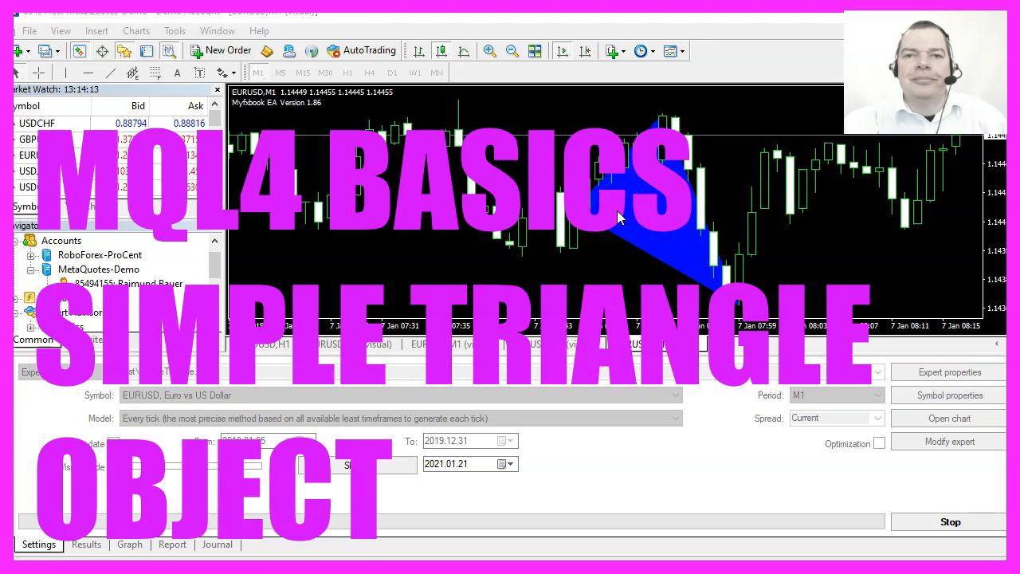
mouse_move(647, 198)
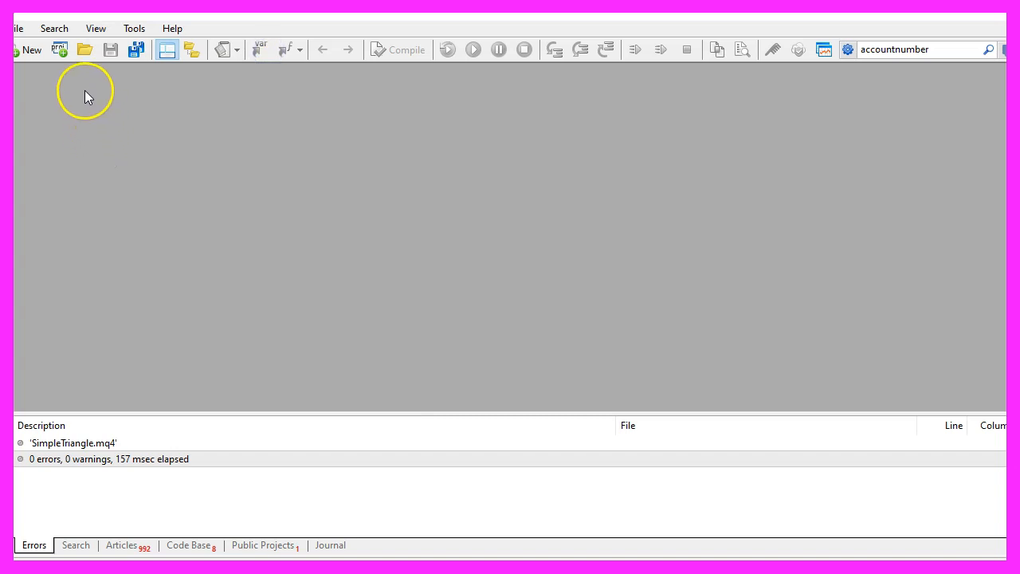
Create the Expert Advisor Experts\Basics\SimpleTriangleObject through the New File wizard.
click(11, 28)
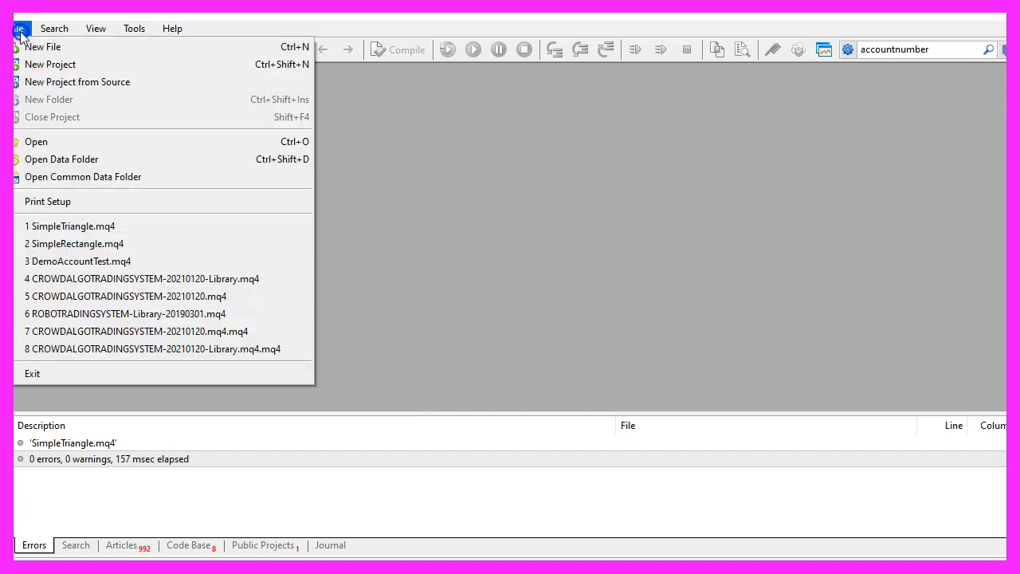
click(42, 47)
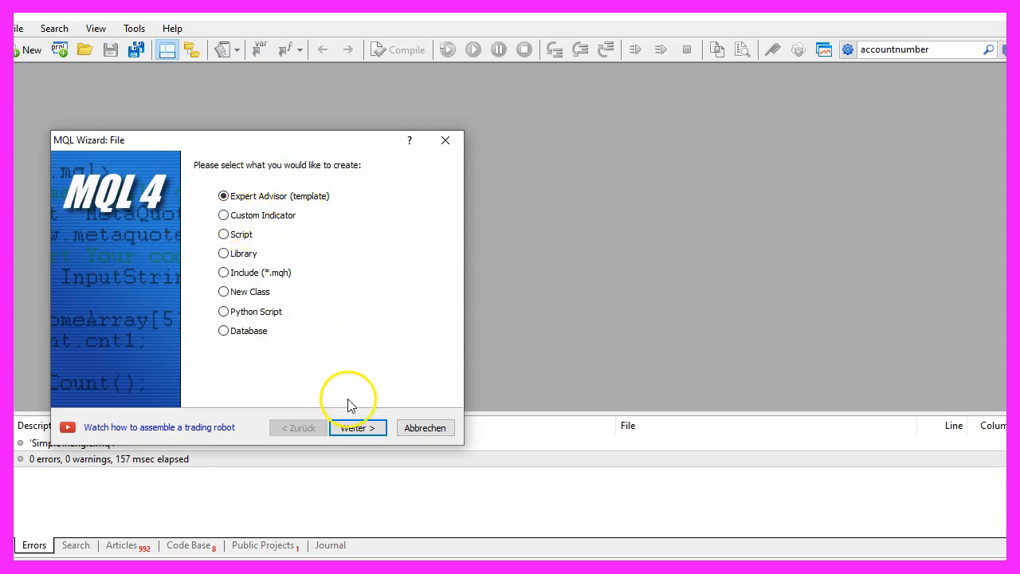
click(357, 427)
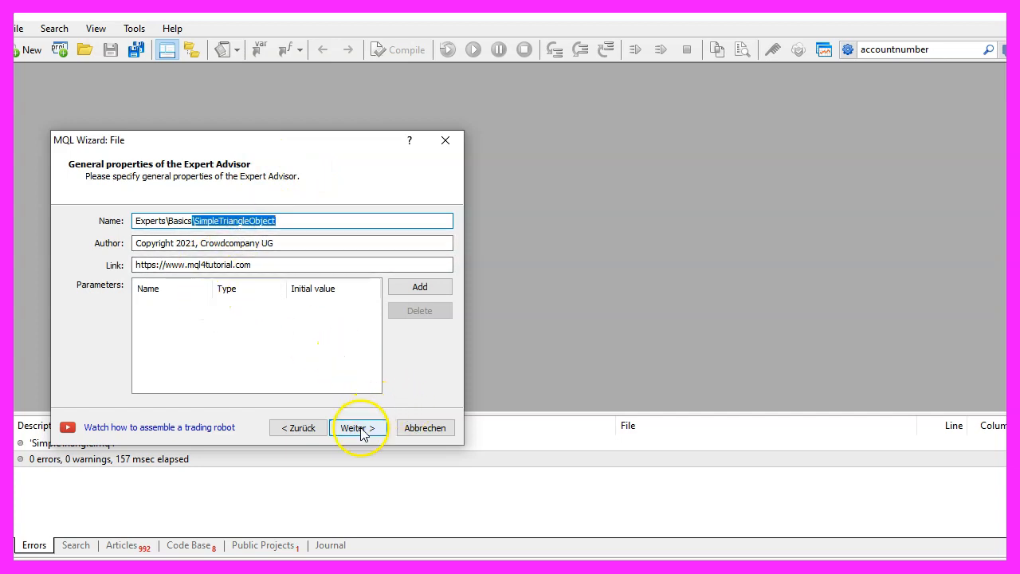
click(358, 427)
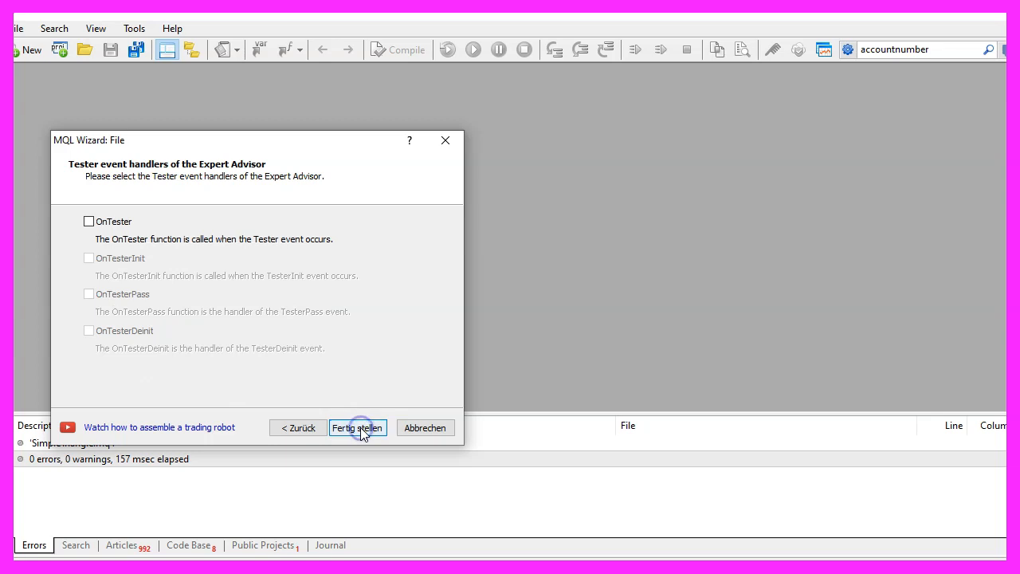
click(357, 428)
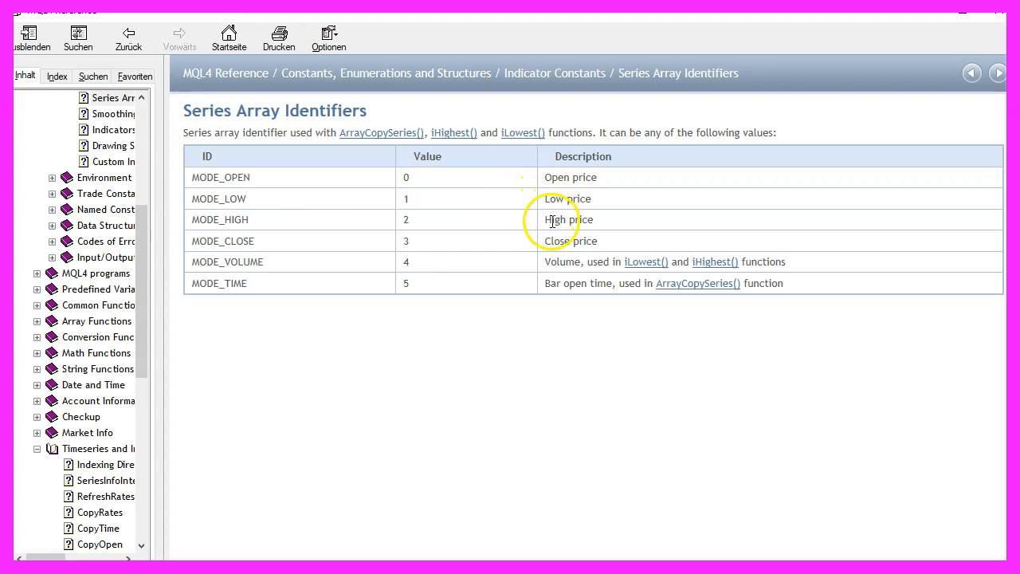
Write int HighestCandle=iHighest(_Symbol,_Period,MODE_HIGH,30,0); using the MODE_HIGH reference.
double_click(567, 220)
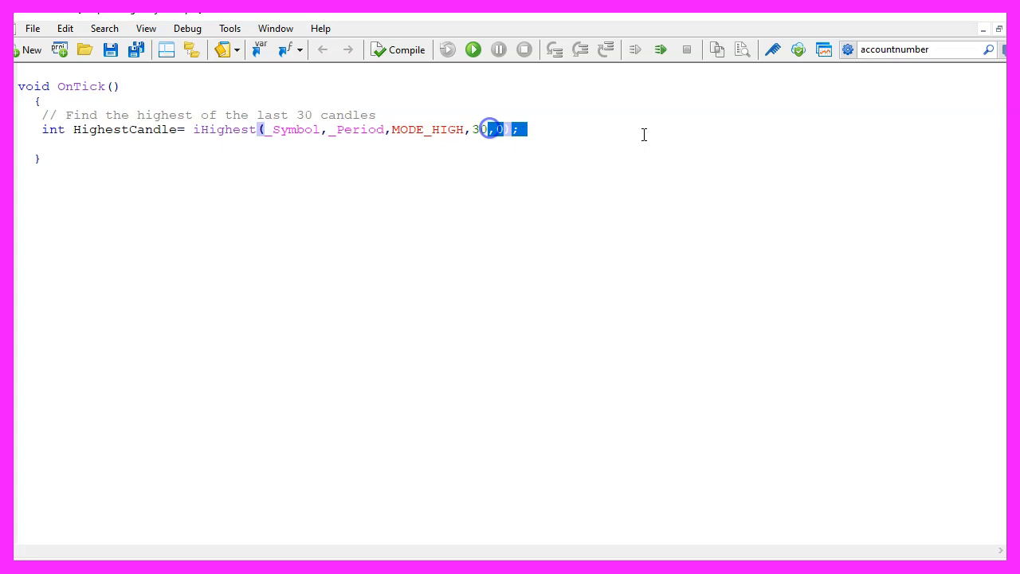
key(Delete)
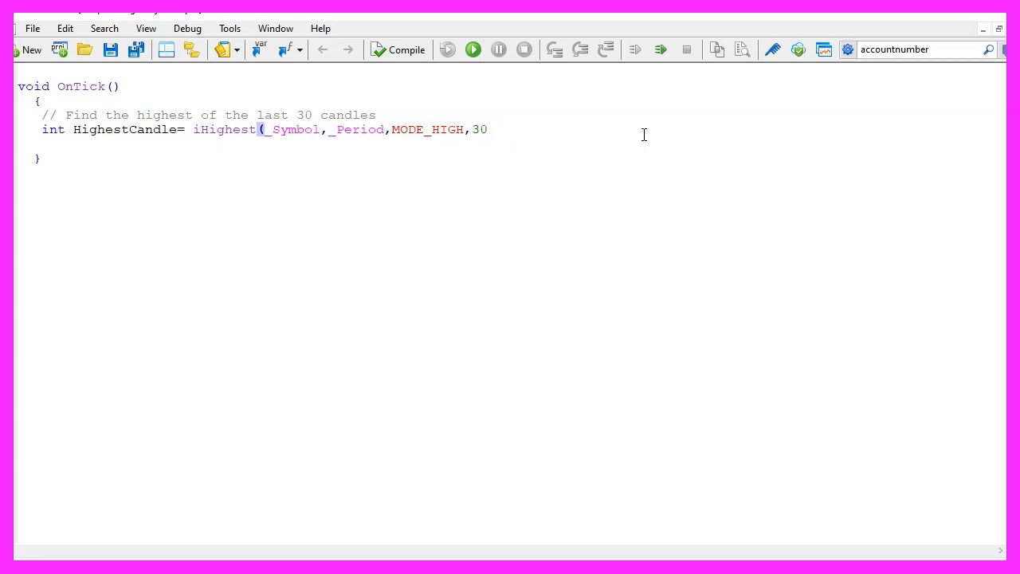
text(,)
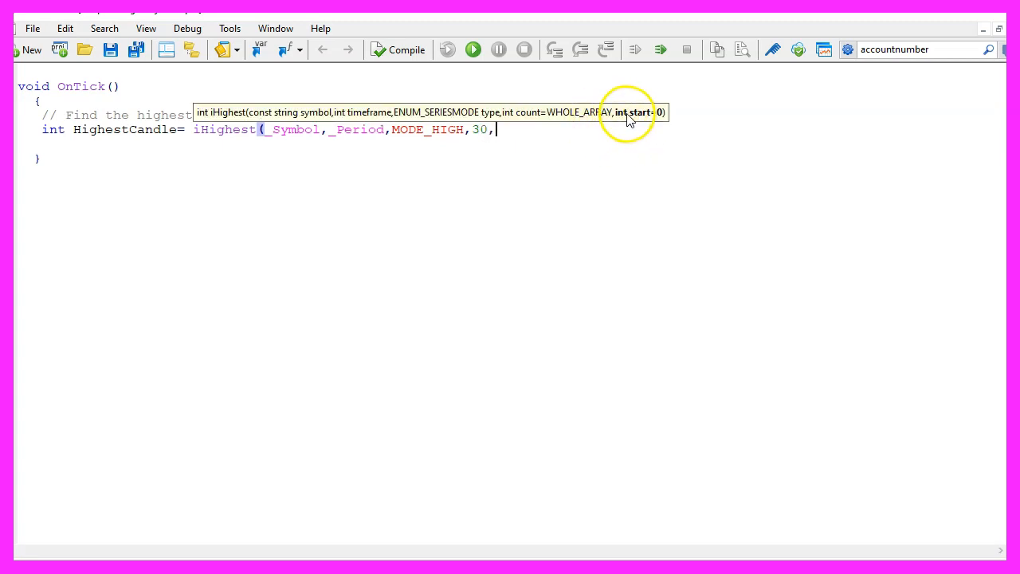
text(0);)
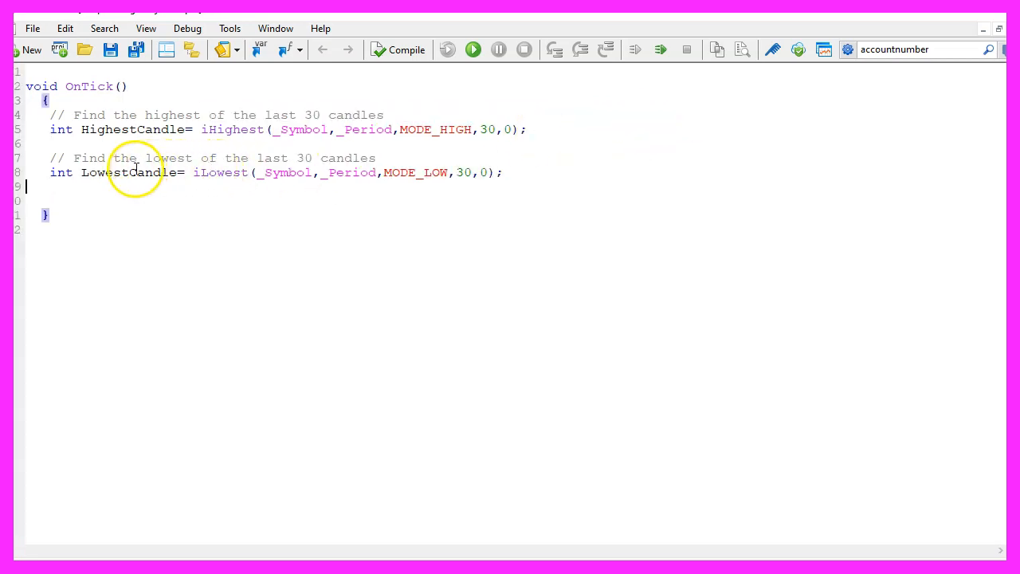
Add int LowestCandle=iLowest(_Symbol,_Period,MODE_LOW,30,0); below it.
double_click(128, 173)
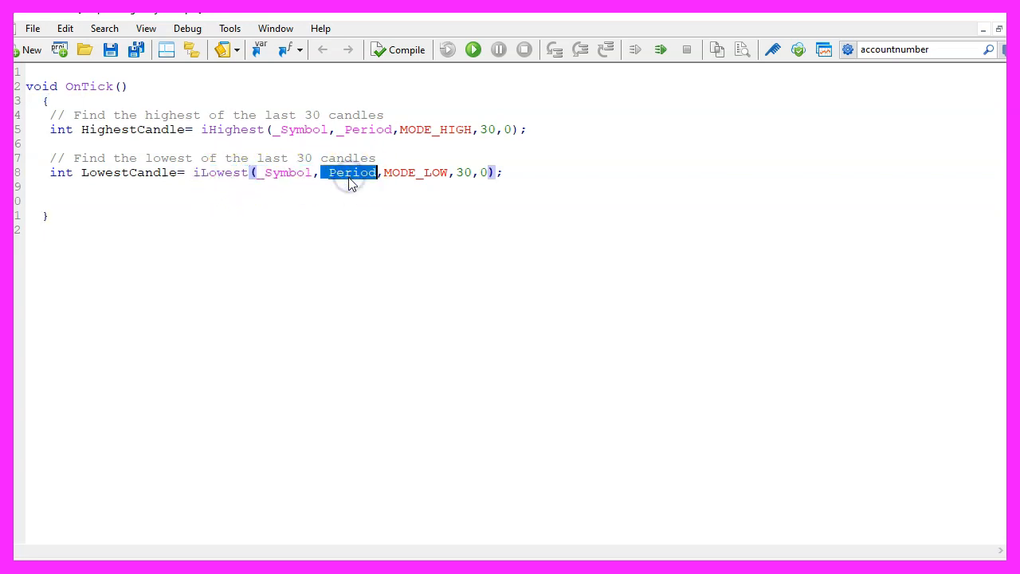
mouse_move(386, 172)
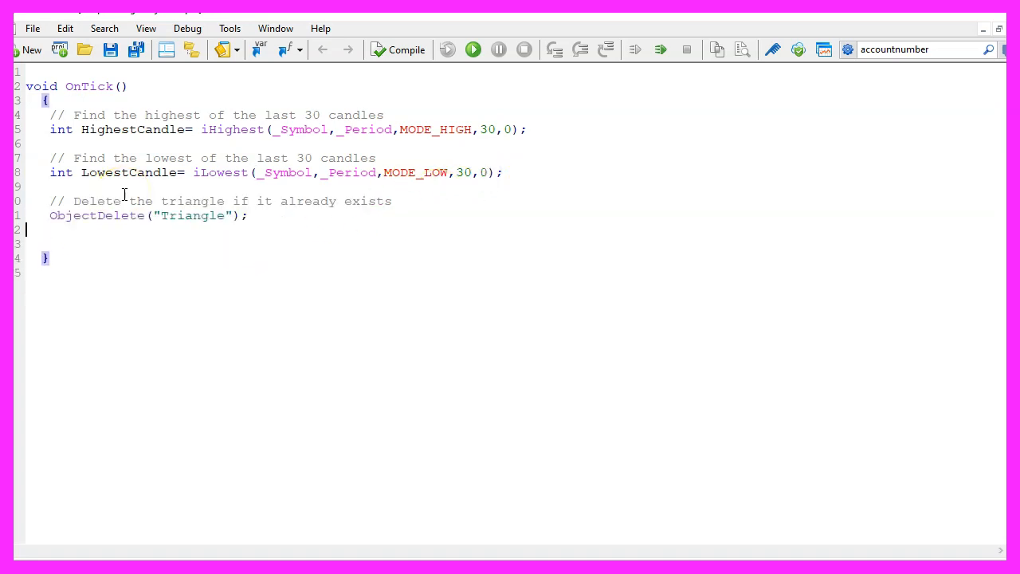
Add ObjectDelete("Triangle"); and review the ObjectDelete reference page.
double_click(97, 215)
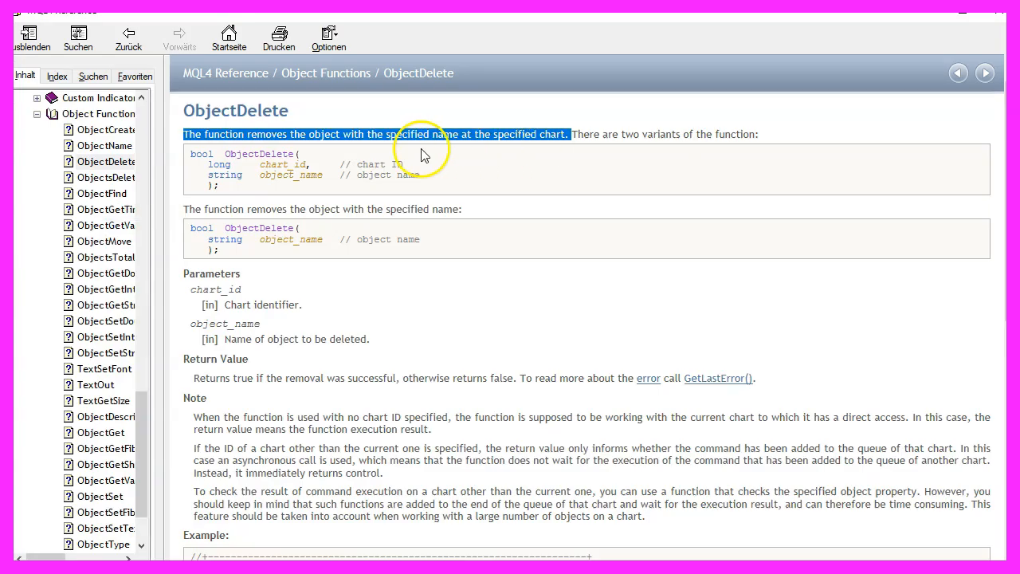
mouse_move(319, 147)
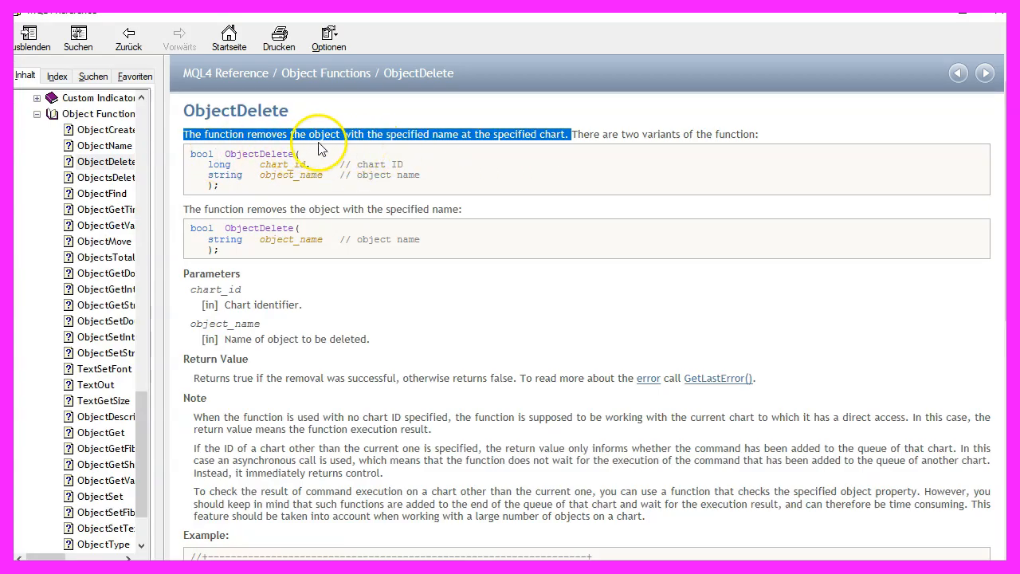
mouse_move(263, 147)
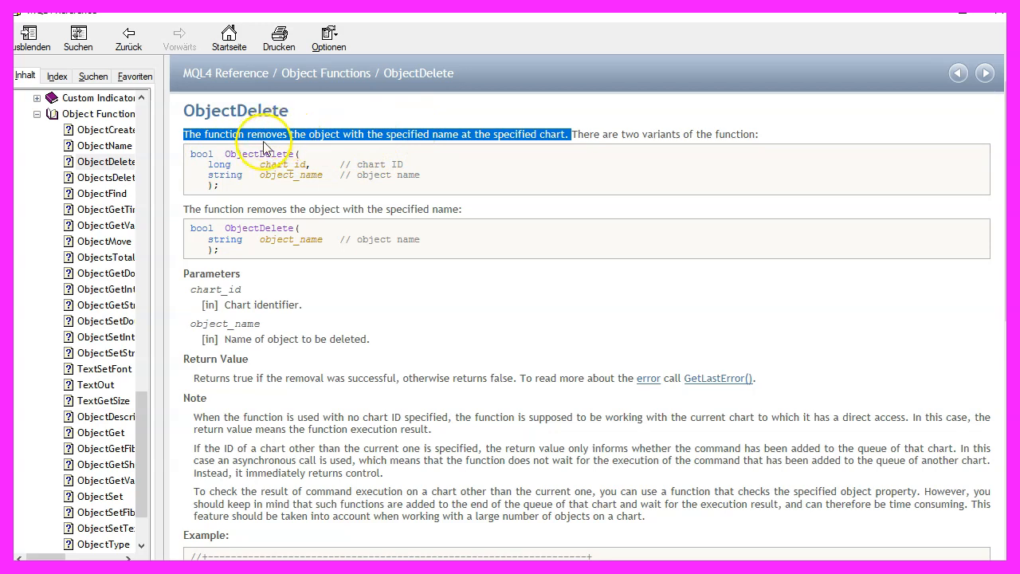
mouse_move(928, 16)
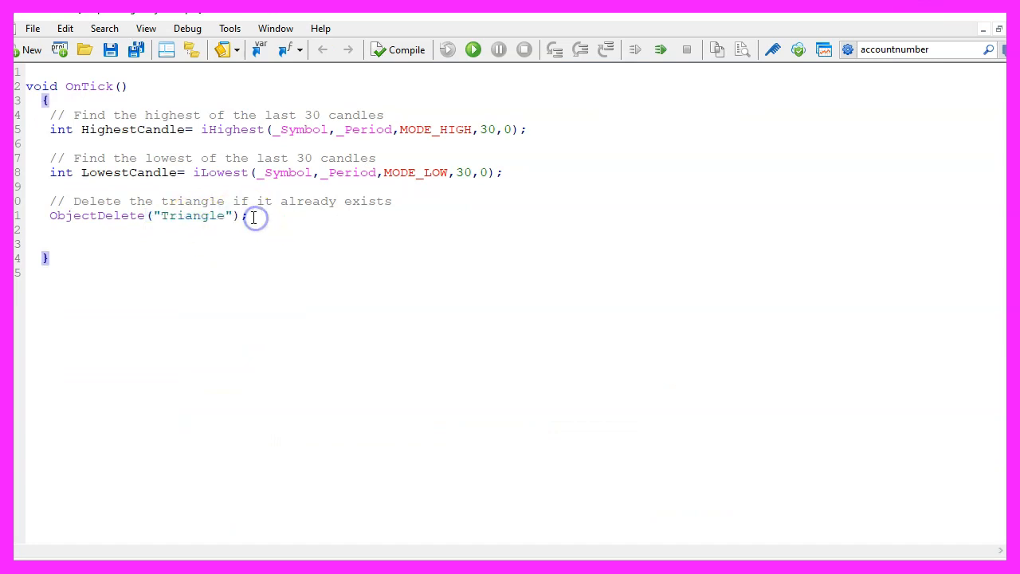
double_click(95, 215)
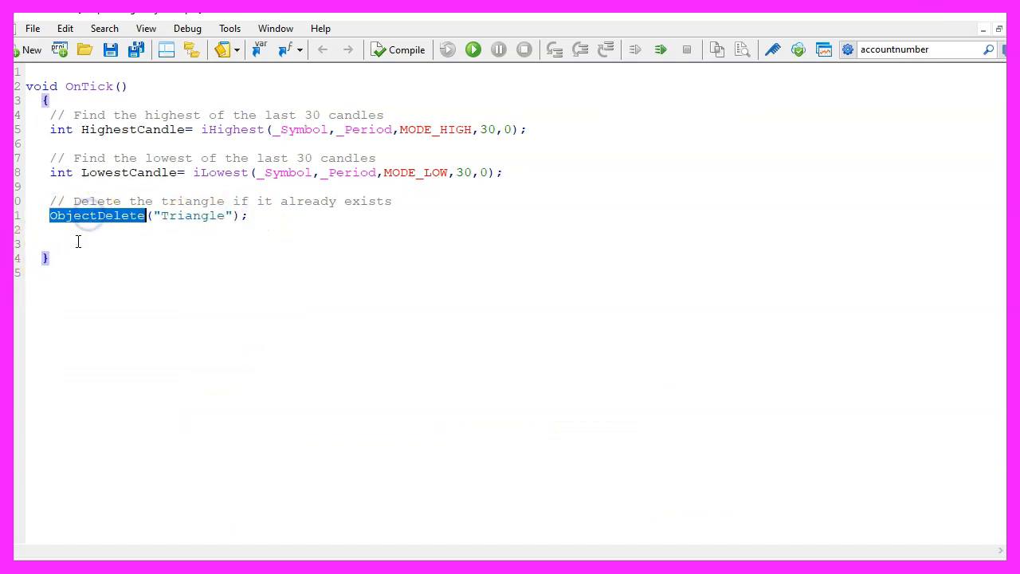
mouse_move(120, 209)
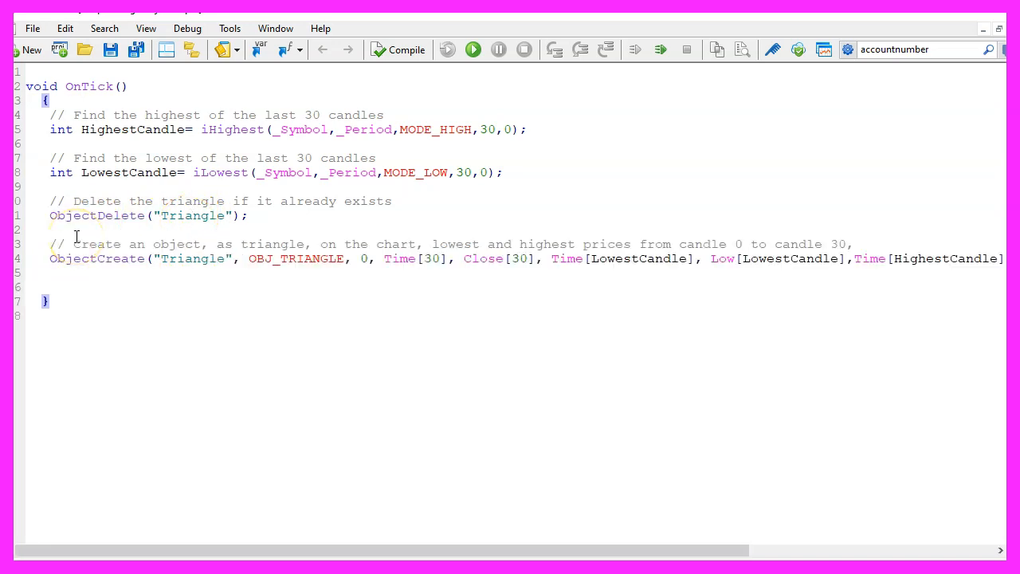
Write ObjectCreate("Triangle", OBJ_TRIANGLE, 0, …) after checking ObjectCreate and OBJ_TRIANGLE in the reference.
double_click(95, 258)
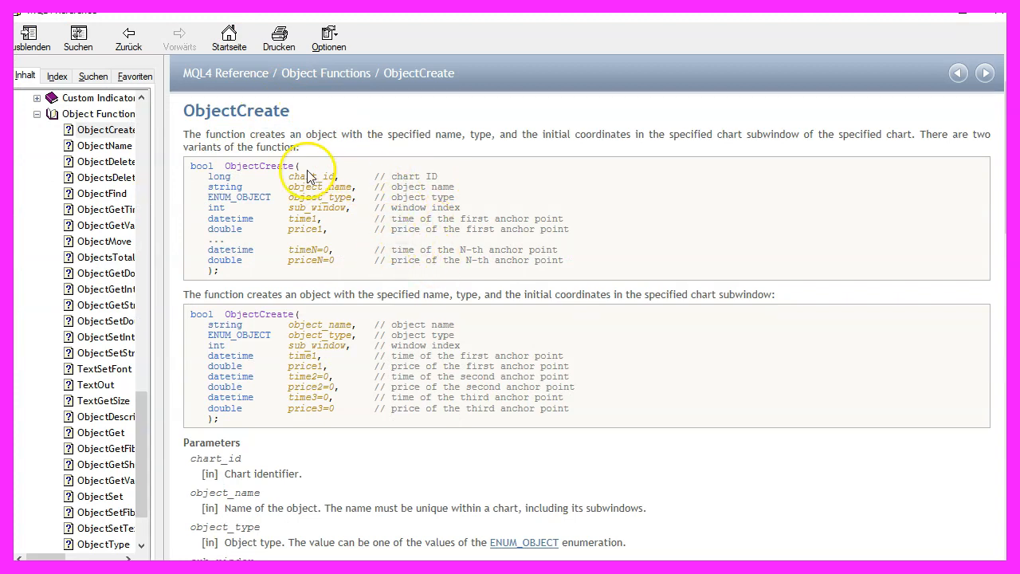
mouse_move(151, 261)
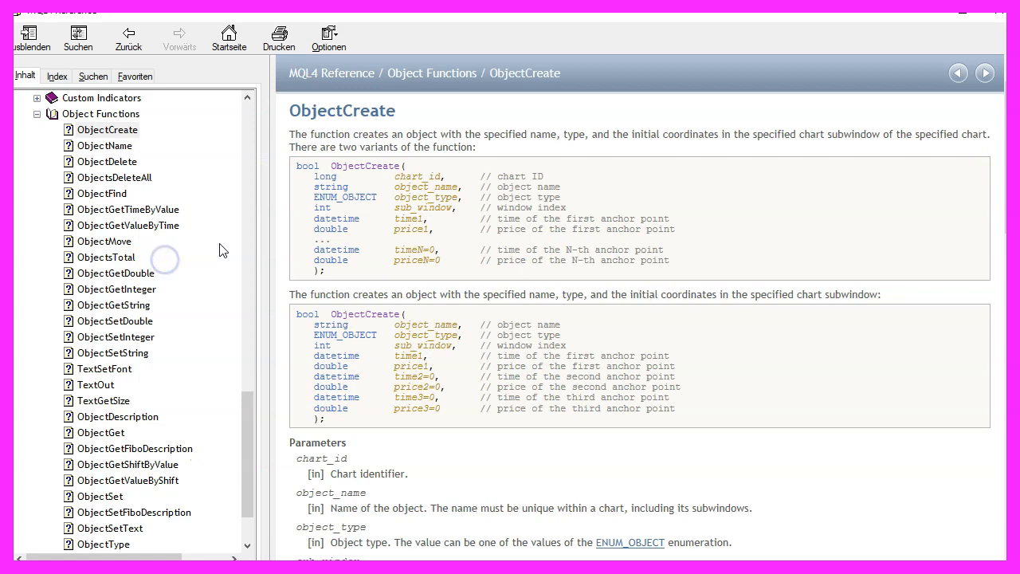
scroll(down, 3)
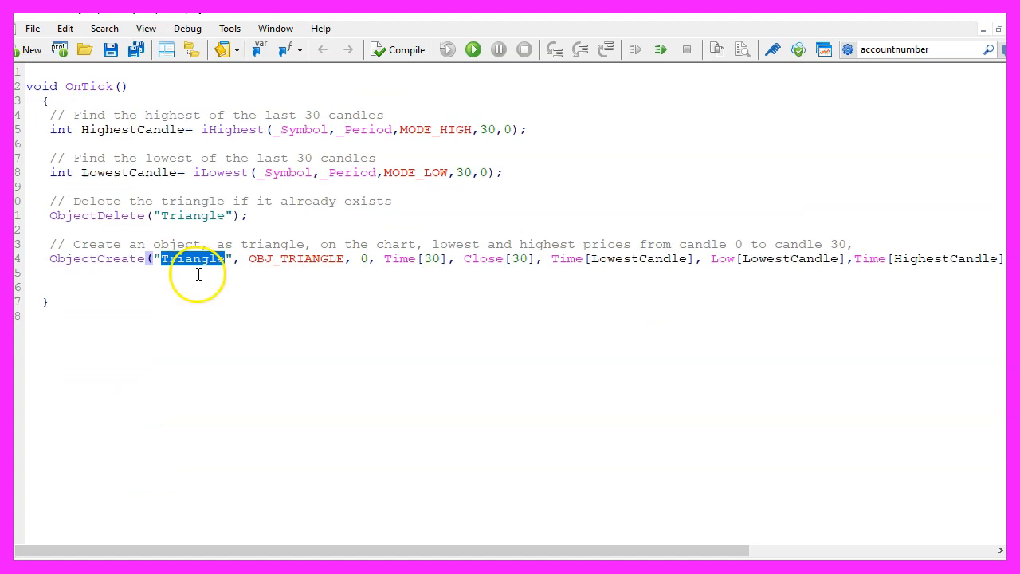
double_click(297, 258)
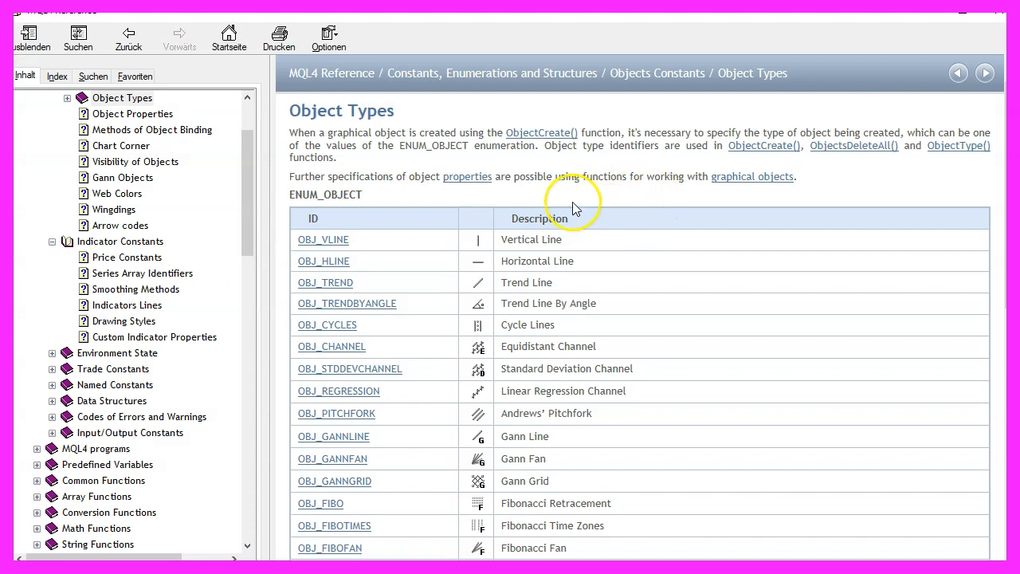
scroll(down, 3)
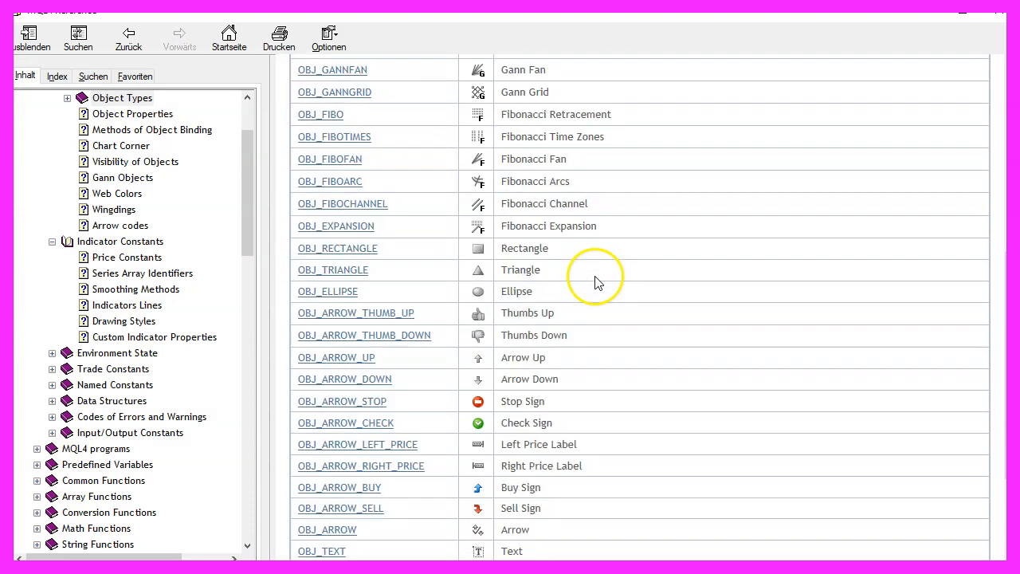
click(331, 270)
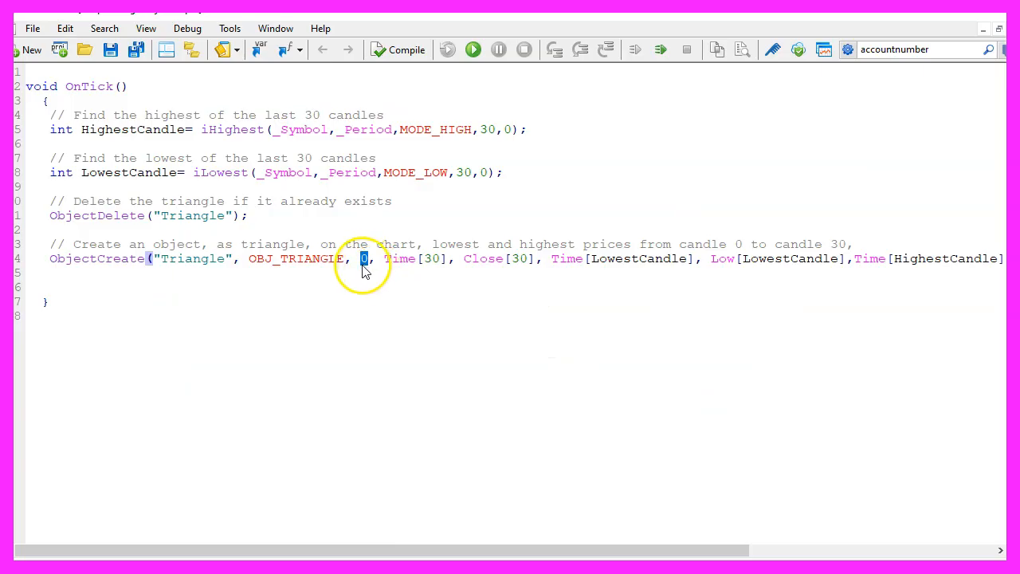
mouse_move(366, 271)
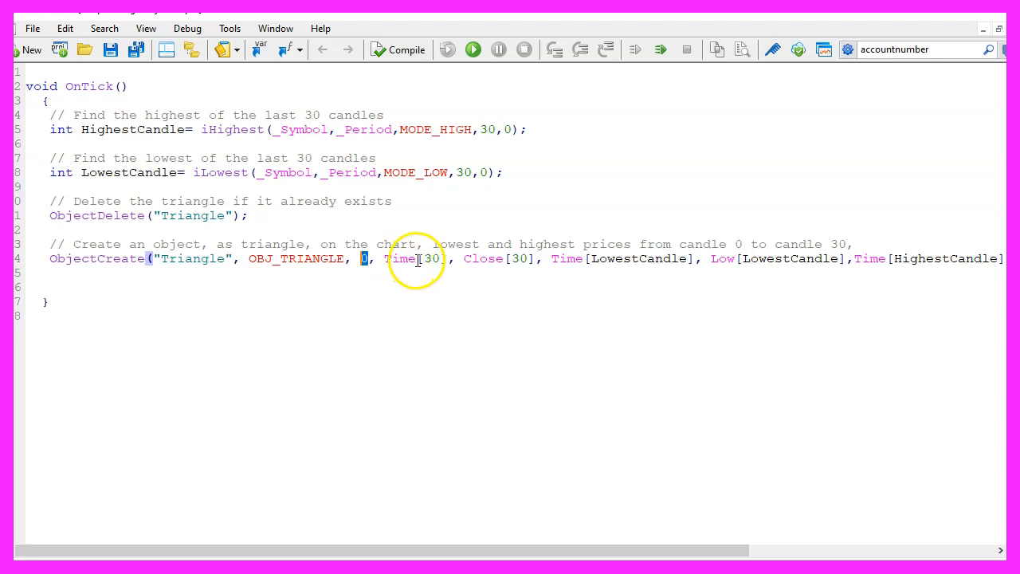
double_click(400, 258)
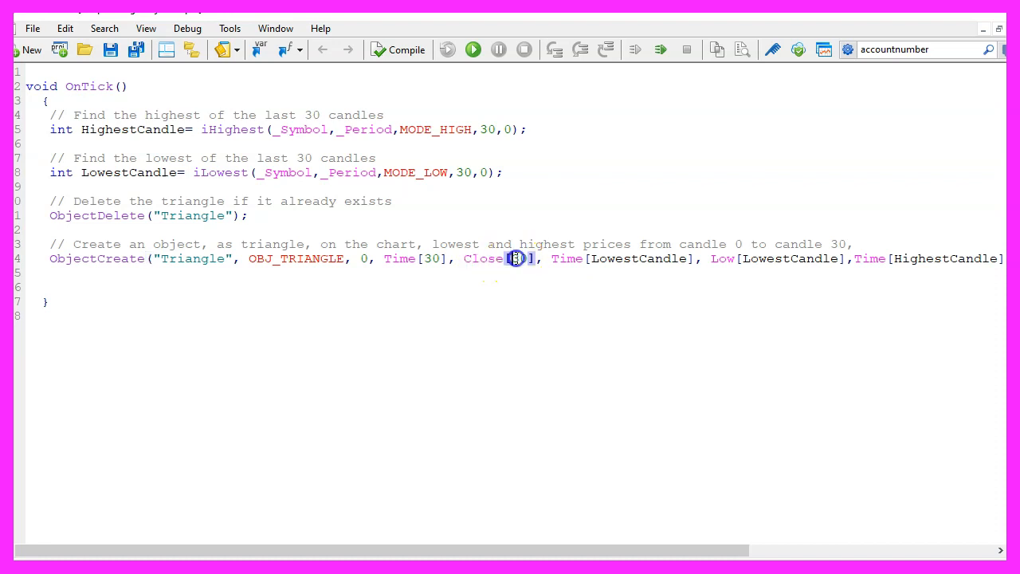
double_click(567, 258)
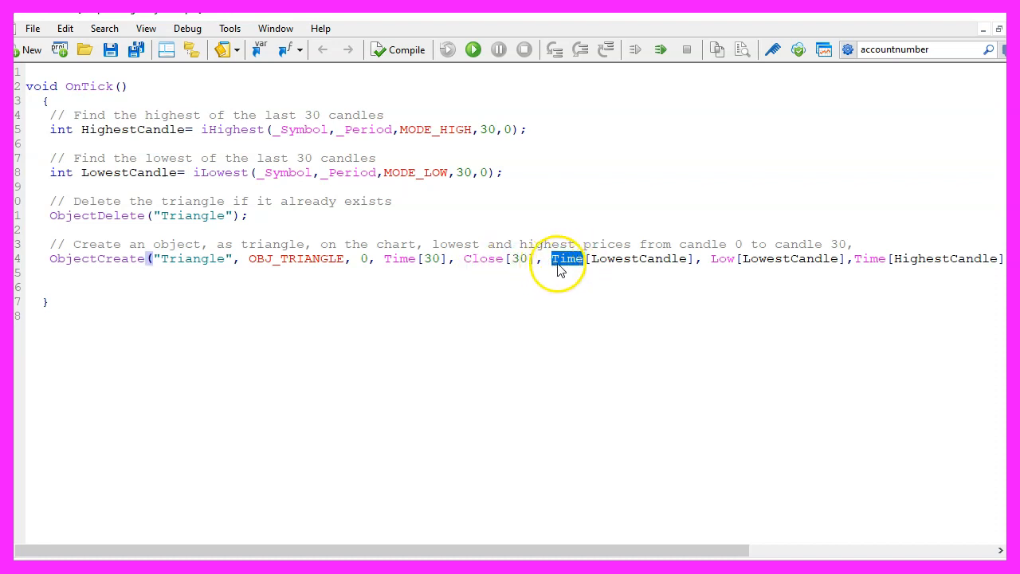
double_click(637, 258)
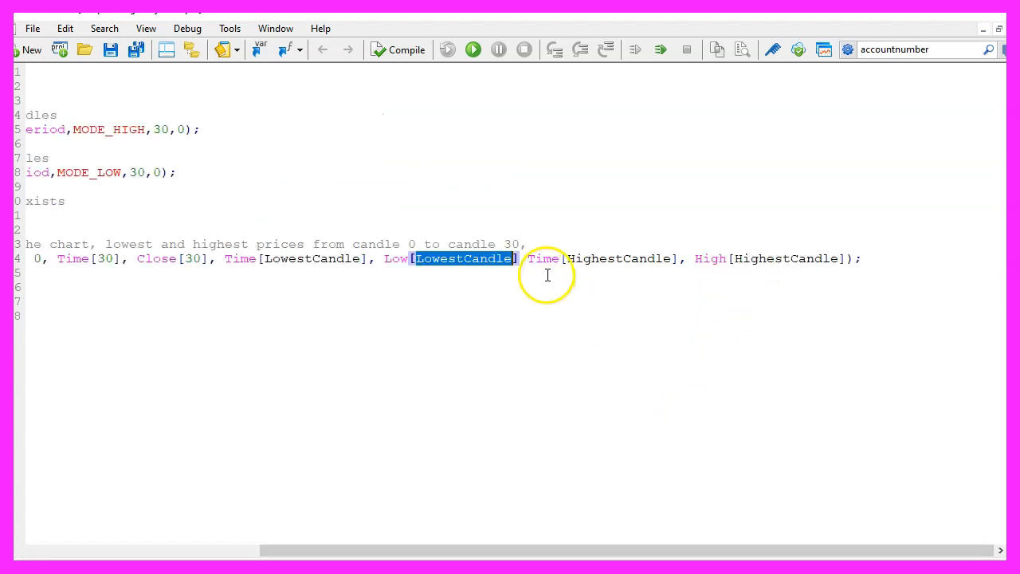
double_click(542, 258)
text(,)
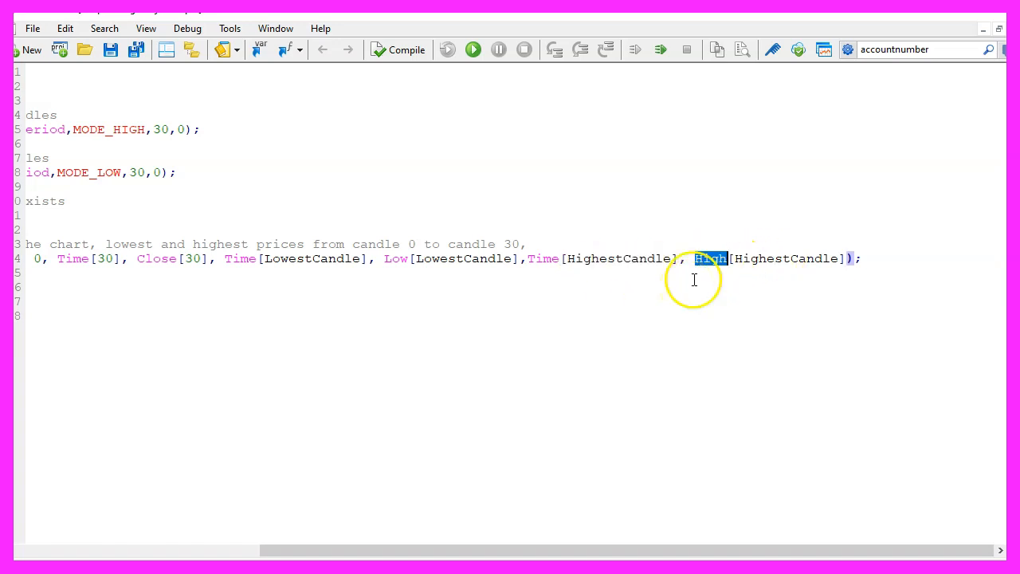
double_click(783, 259)
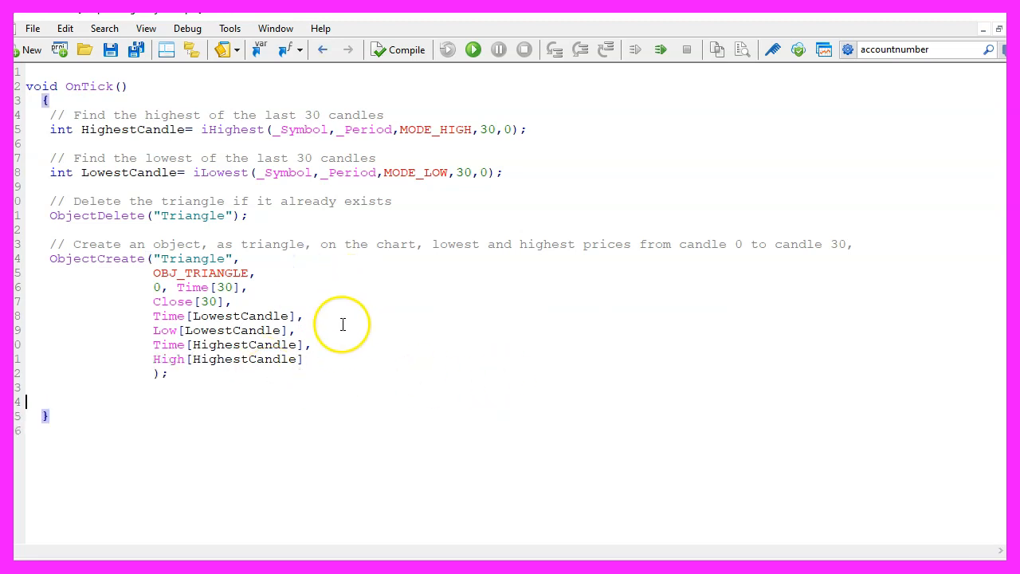
Select all the code after laying out ObjectCreate one parameter per line.
key(ctrl+a)
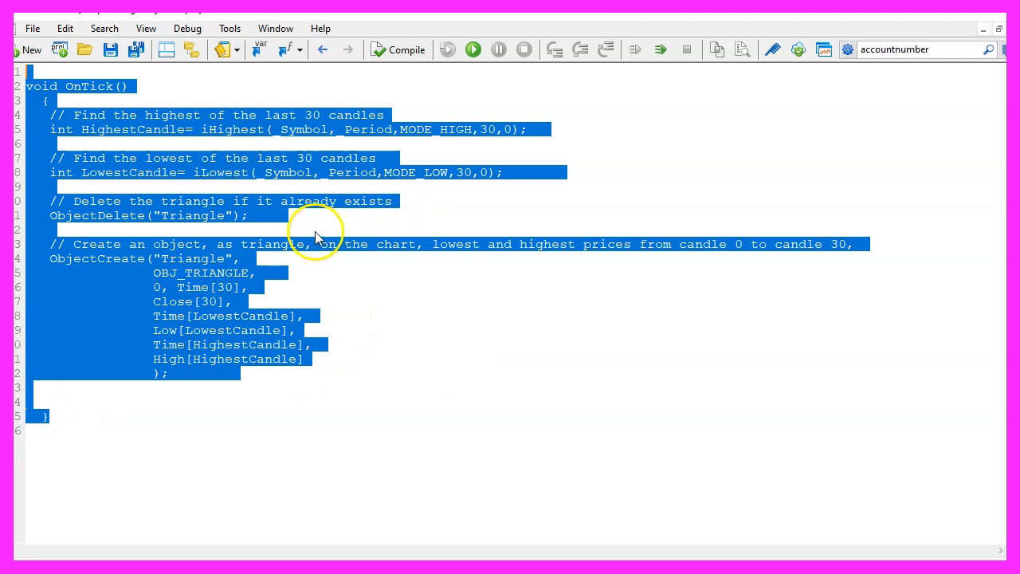
mouse_move(293, 263)
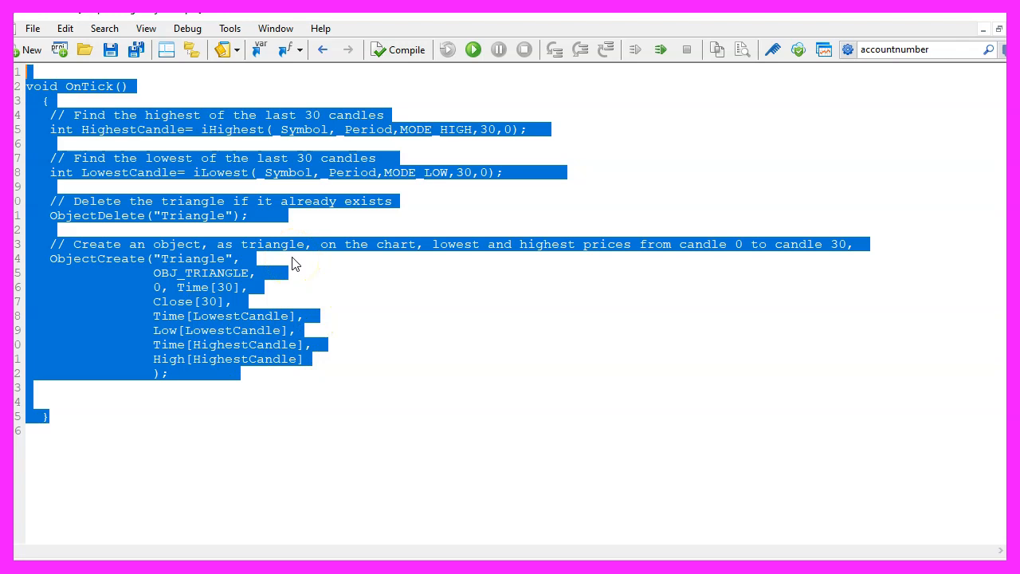
mouse_move(411, 223)
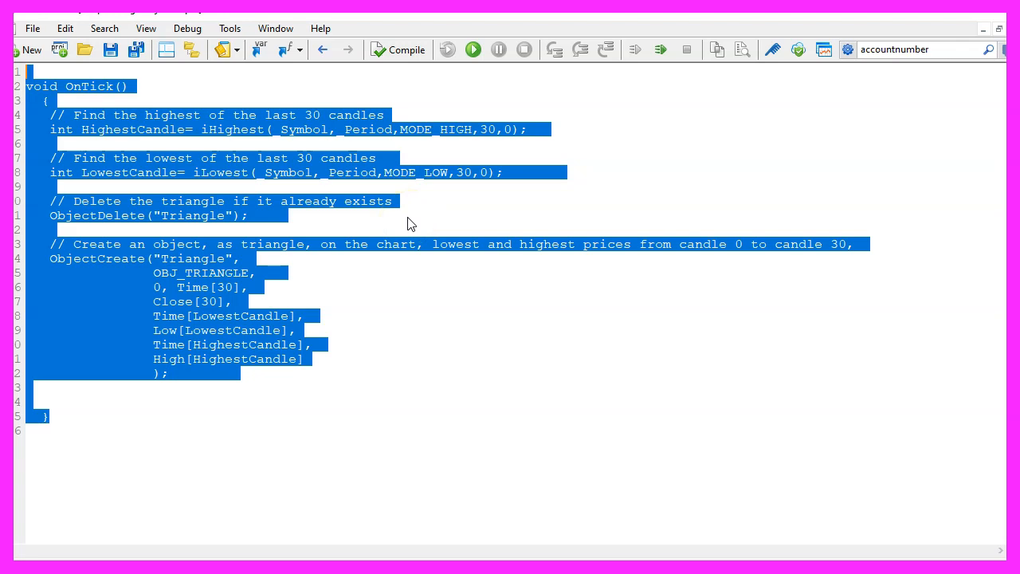
mouse_move(398, 49)
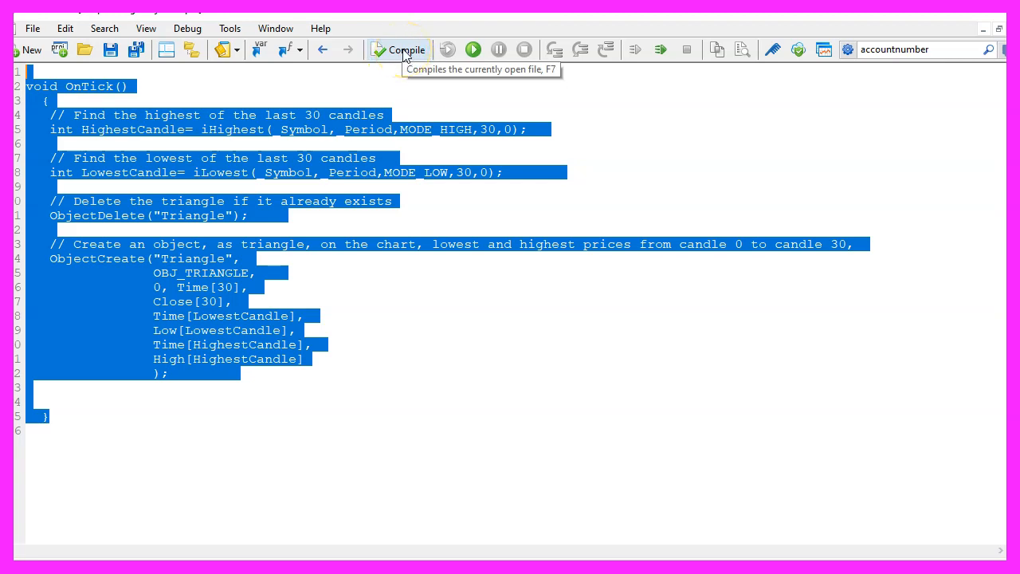
Compile SimpleTriangleObject.mq4 with 0 errors and 0 warnings.
click(398, 49)
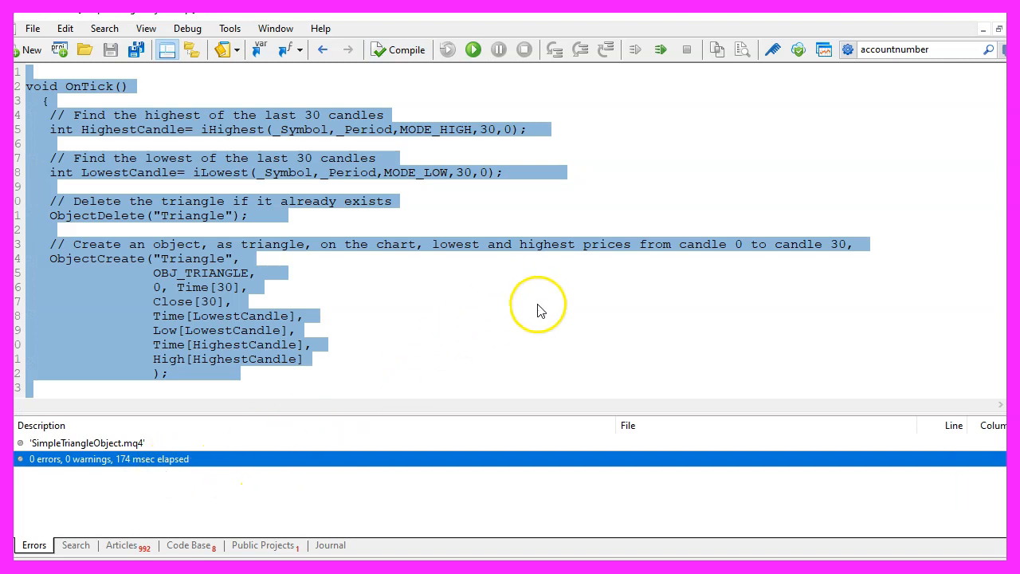
mouse_move(820, 49)
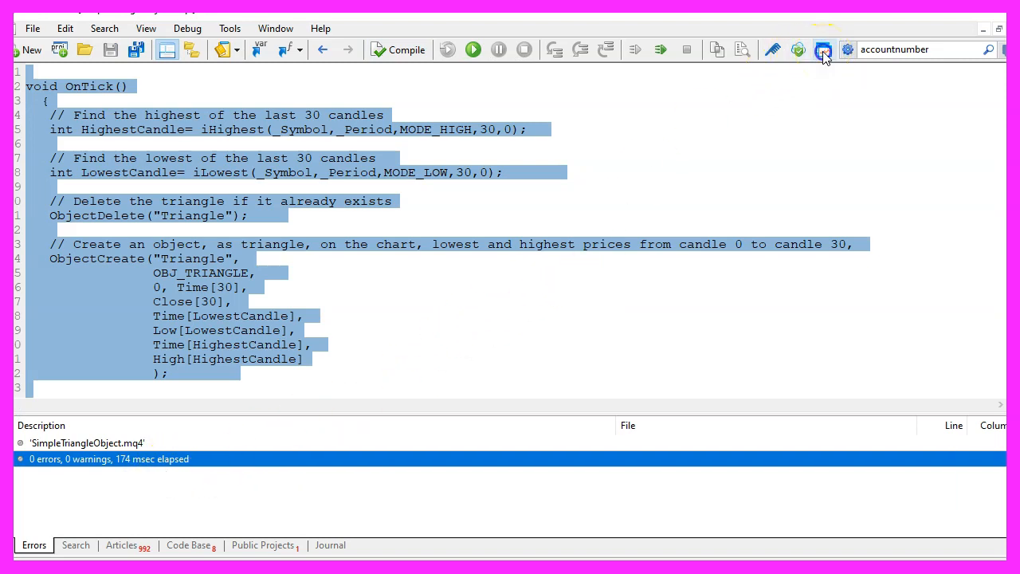
mouse_move(820, 51)
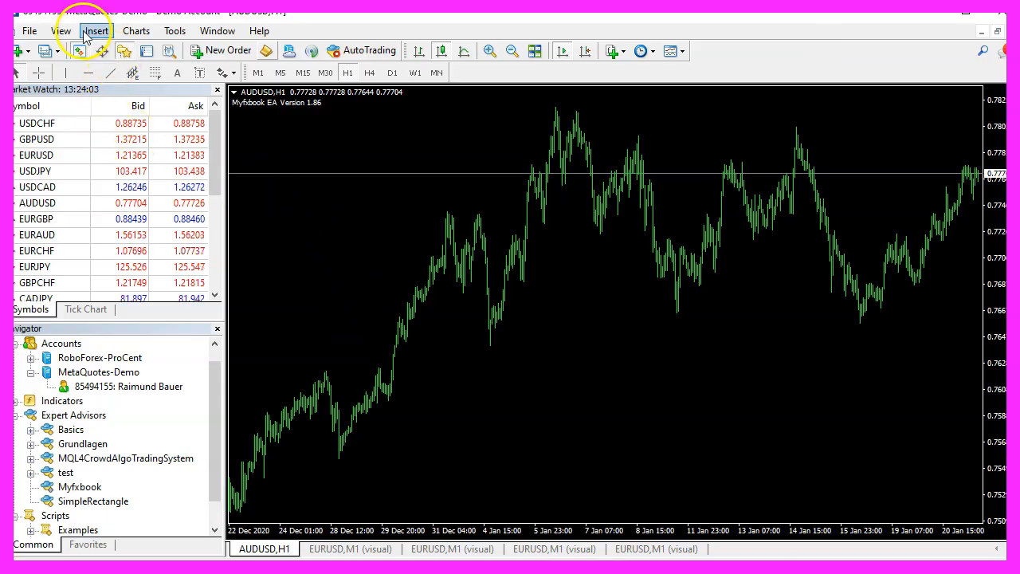
Start a visual Strategy Tester backtest of SimpleTriangleObject.ex4 on EURUSD M1.
click(76, 30)
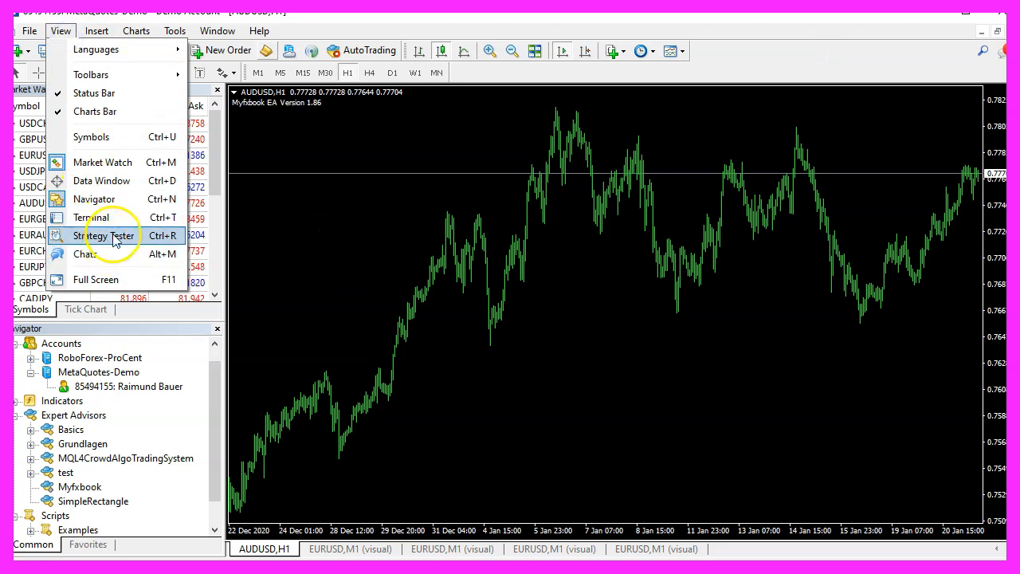
click(96, 236)
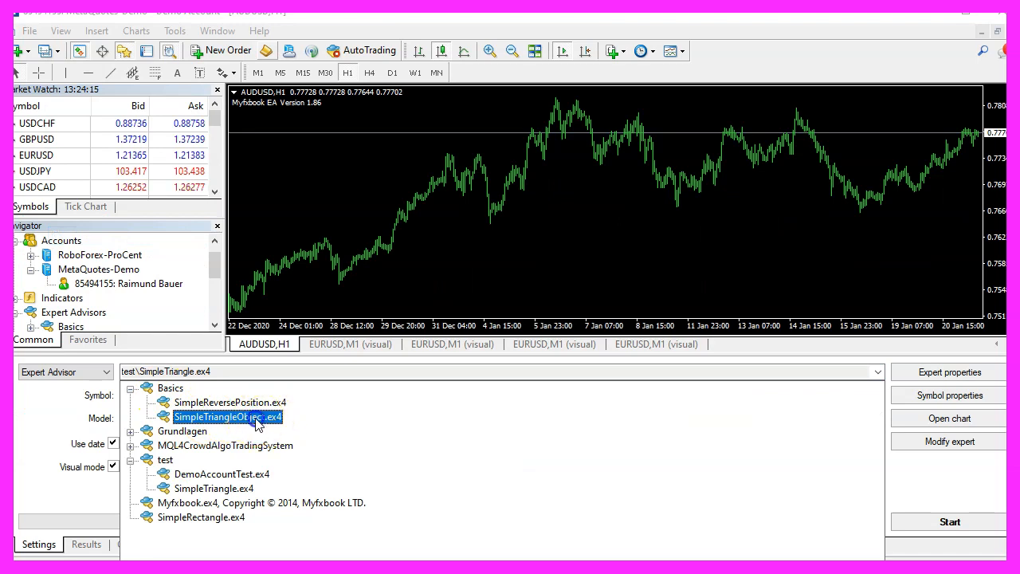
double_click(223, 417)
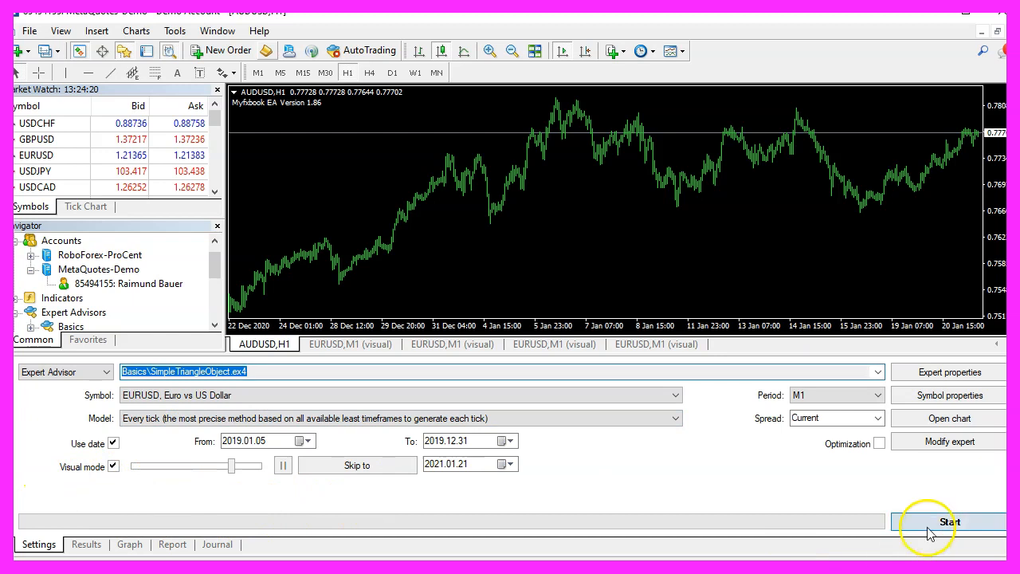
click(940, 521)
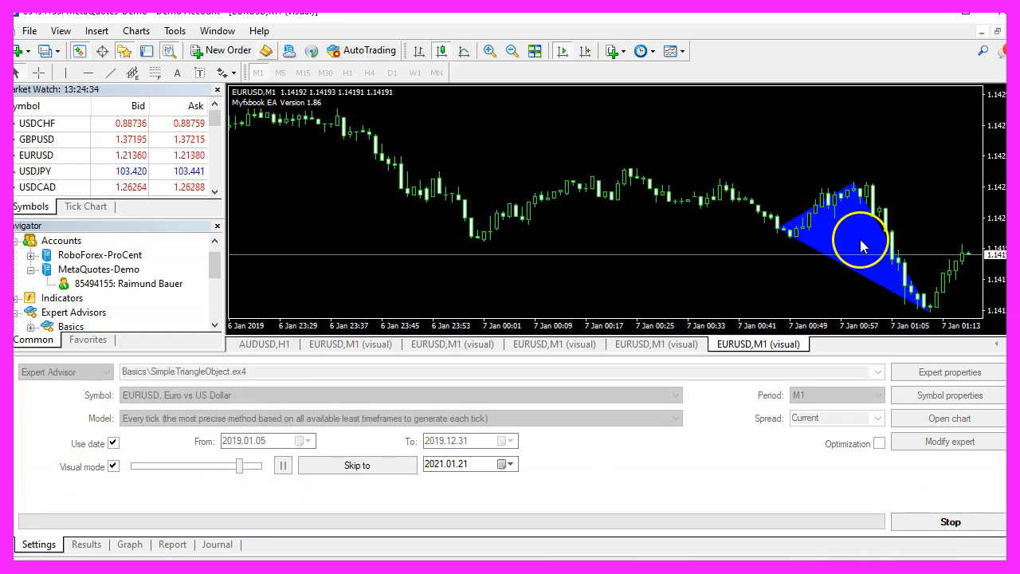
Raise the visual test replay speed with the speed slider.
click(284, 465)
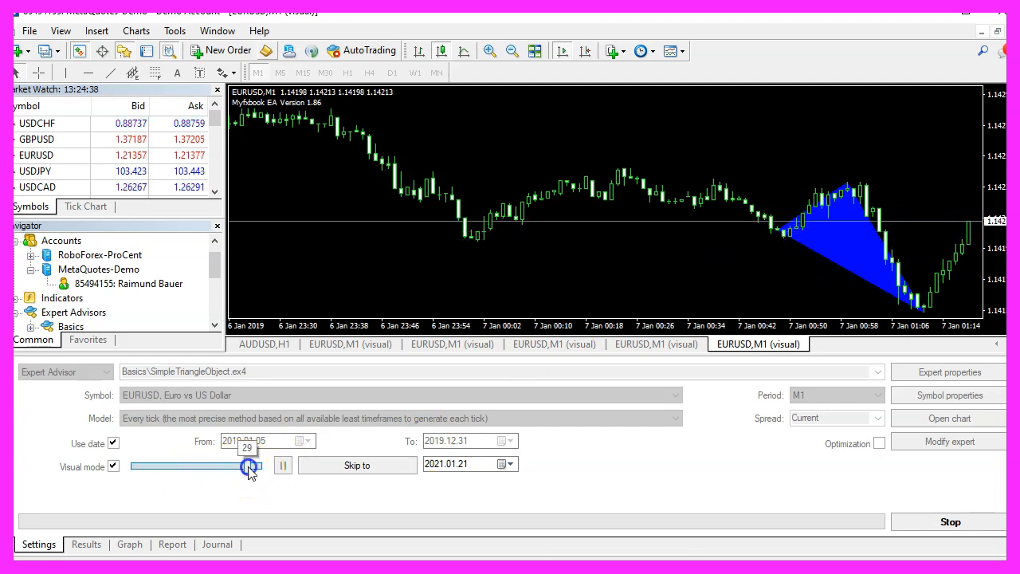
drag(248, 465, 258, 466)
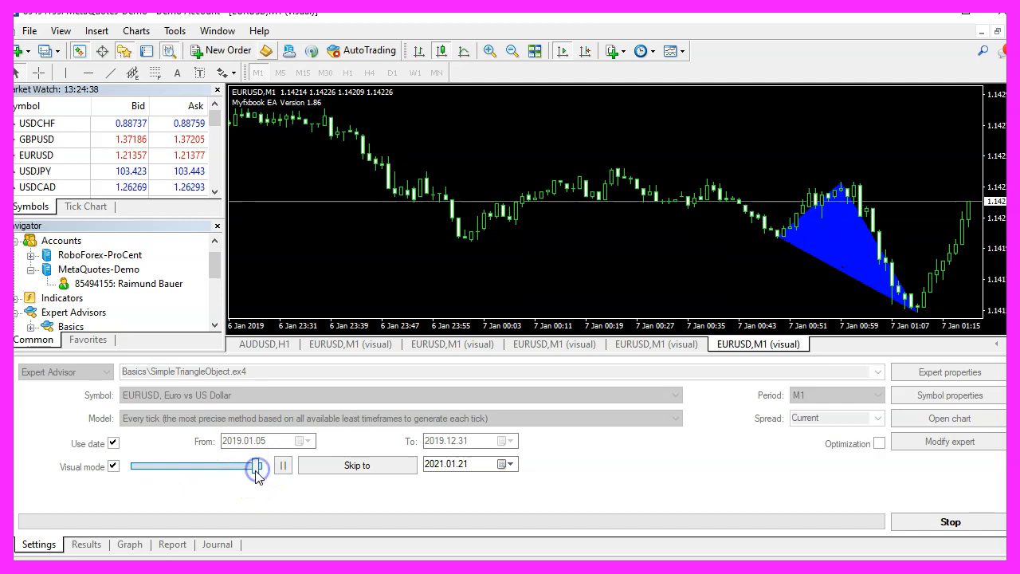